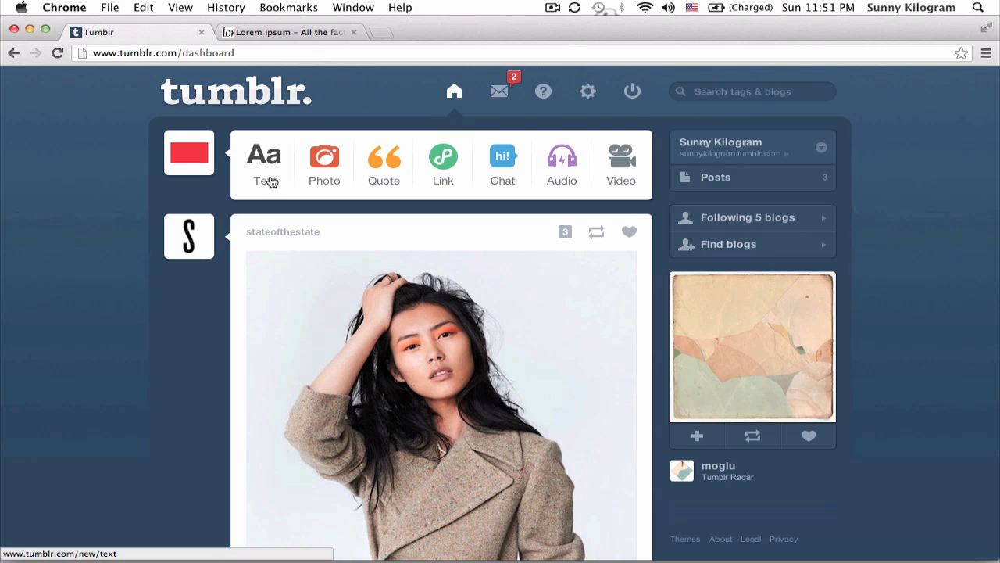
Open a blank Tumblr text post and switch to the Lorem Ipsum page
click(264, 162)
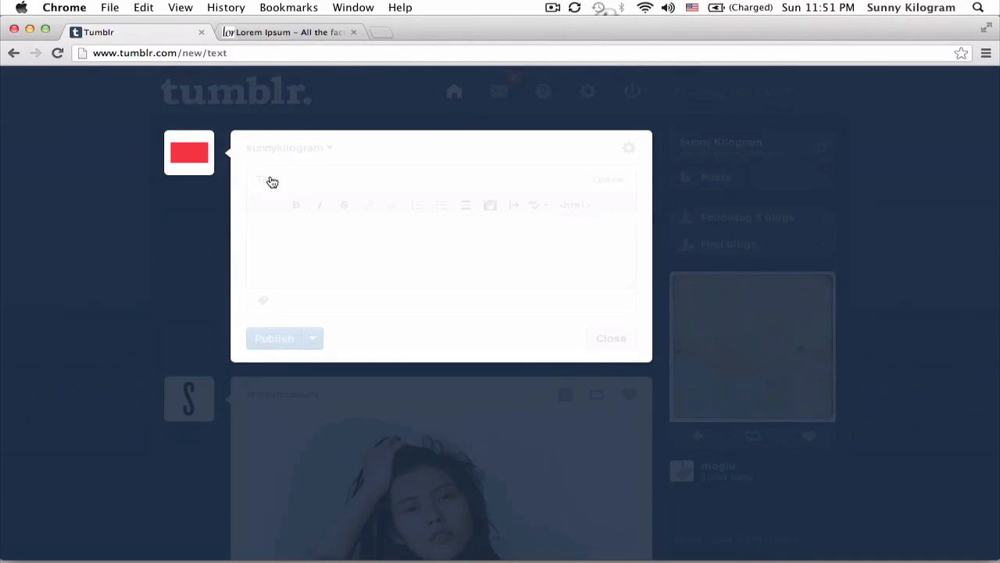
click(289, 32)
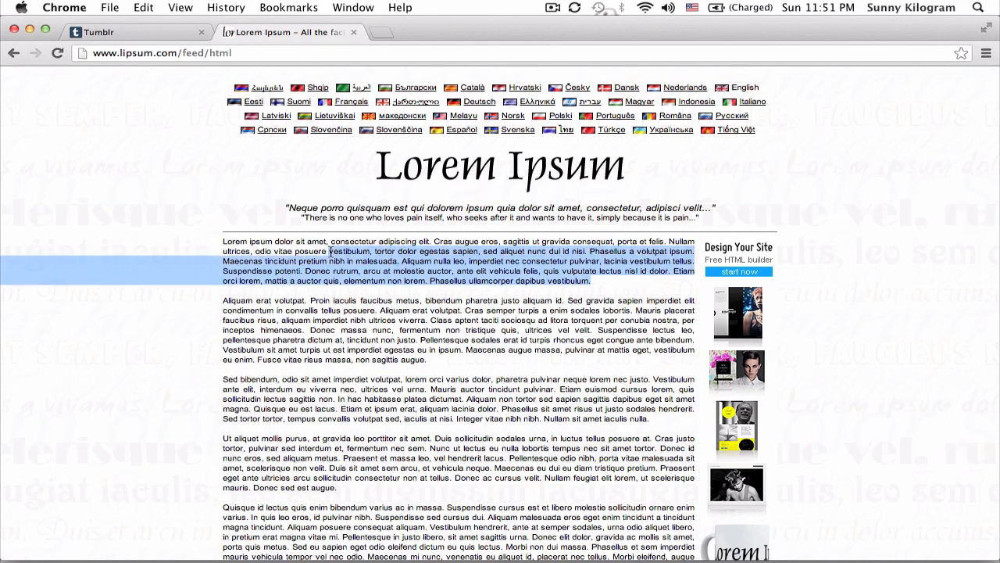
Return to the Tumblr post tab with the copied Lorem Ipsum paragraph
click(117, 32)
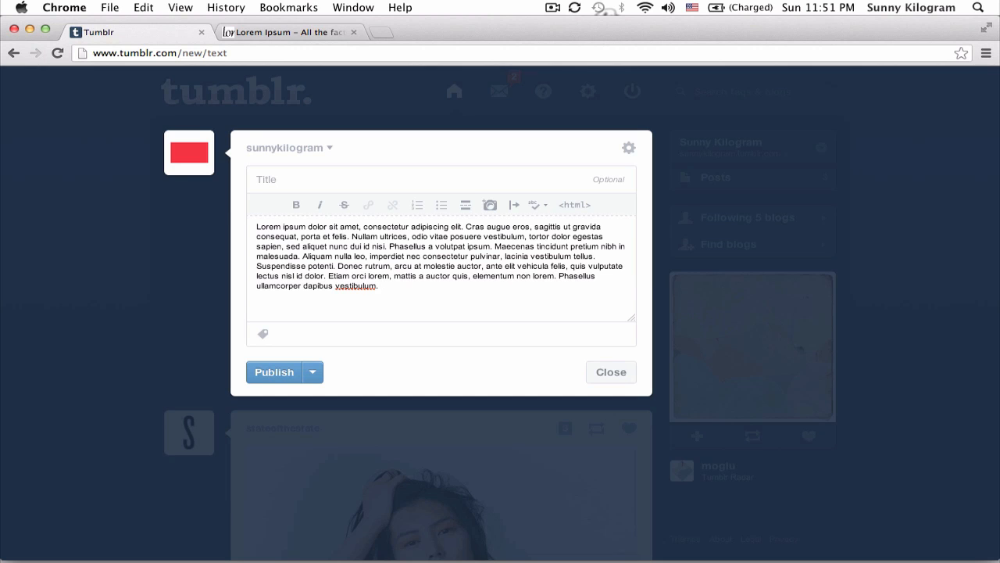
mouse_move(531, 264)
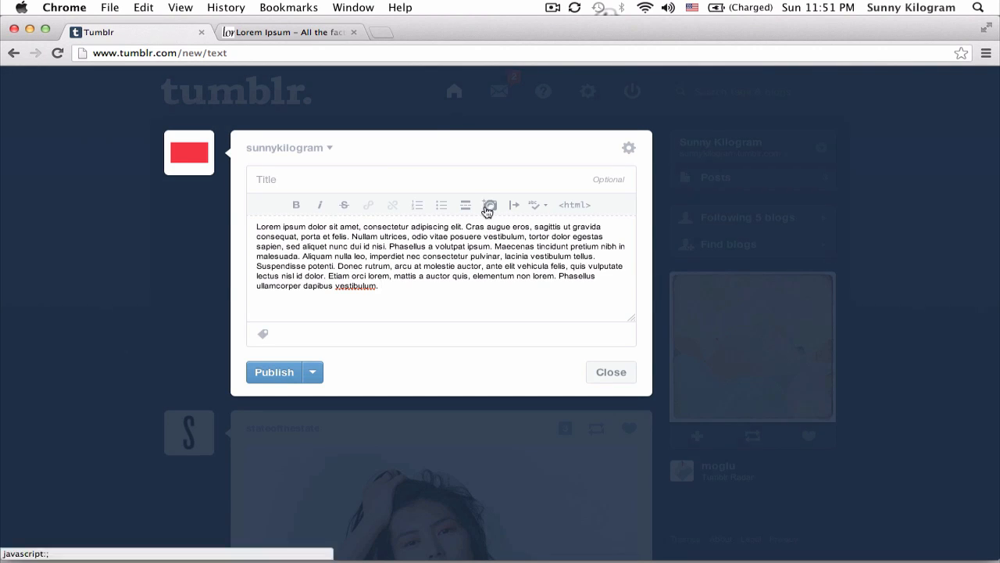
mouse_move(466, 209)
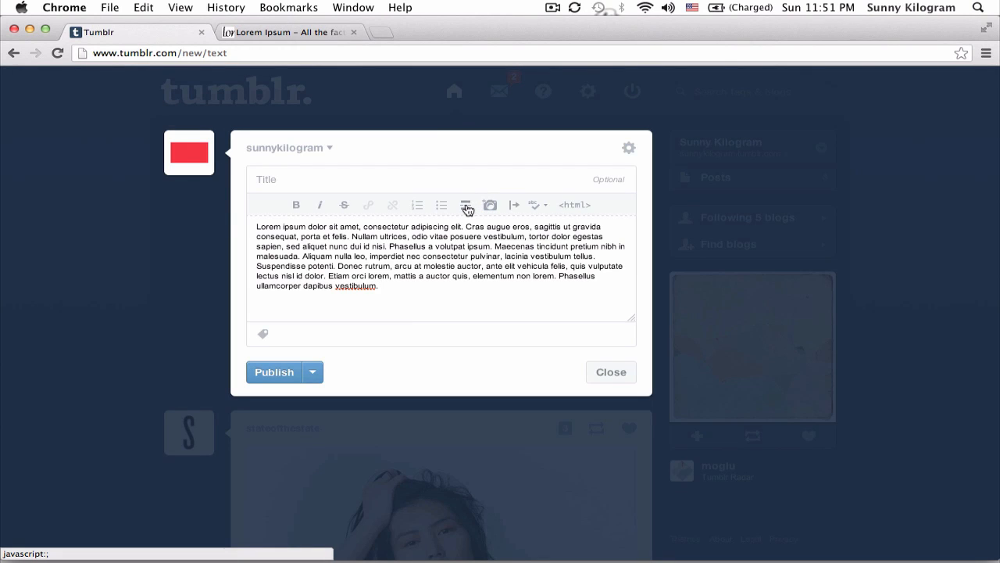
mouse_move(466, 205)
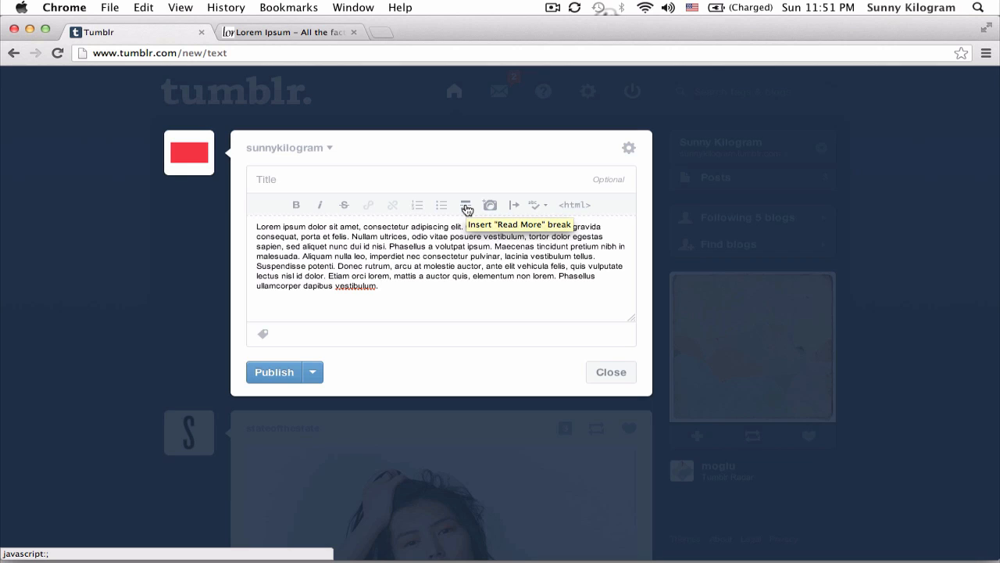
Insert a Read More break below the Lorem Ipsum paragraph
click(466, 205)
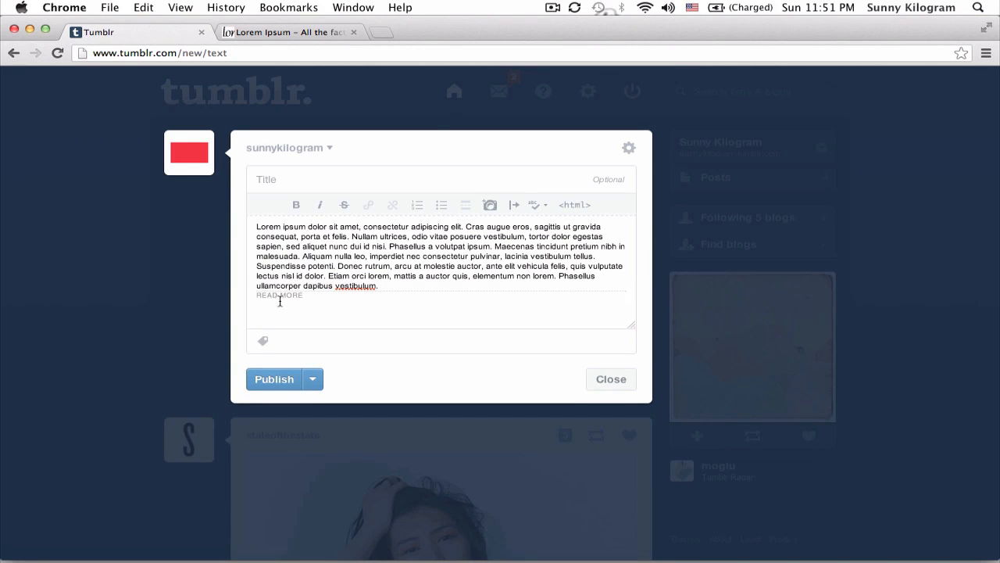
mouse_move(333, 307)
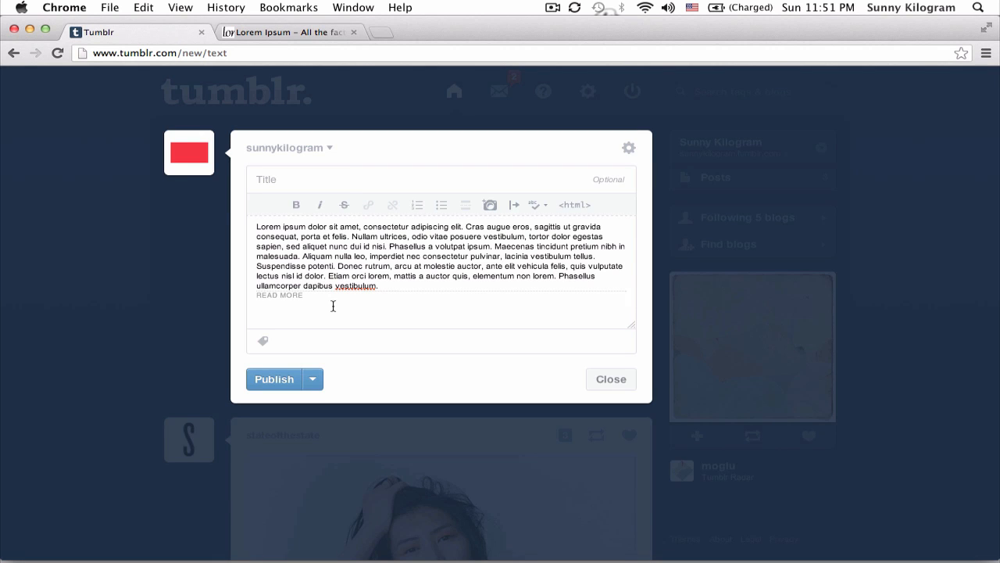
mouse_move(305, 32)
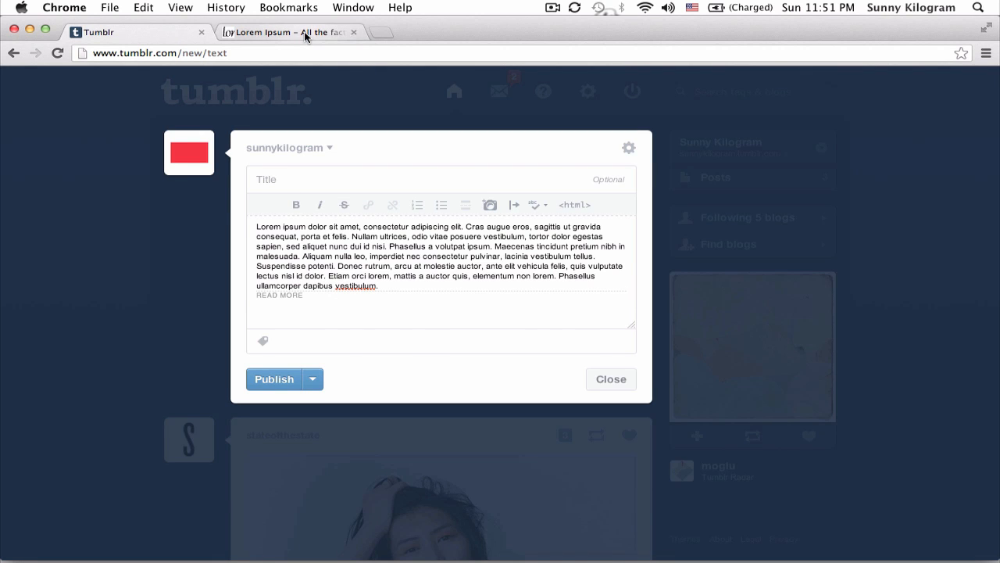
Switch to the lipsum.com tab to get more placeholder paragraphs
click(289, 32)
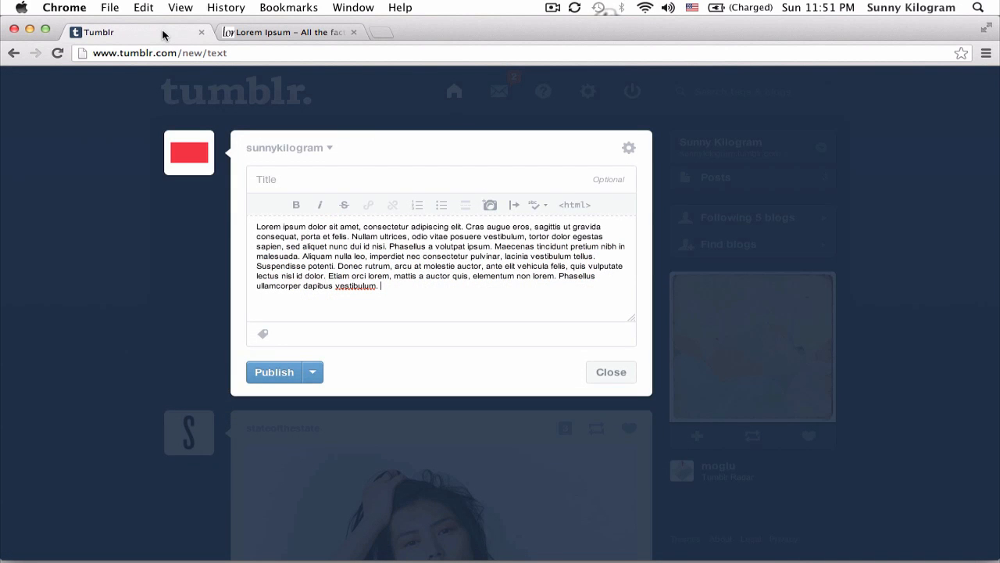
mouse_move(311, 296)
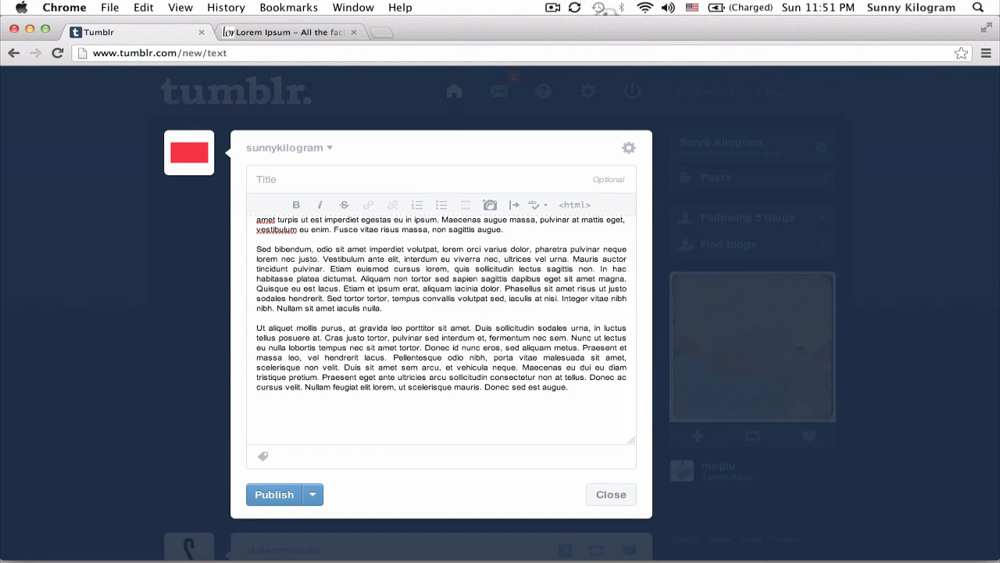
Publish the Lorem Ipsum text post to the dashboard
click(273, 494)
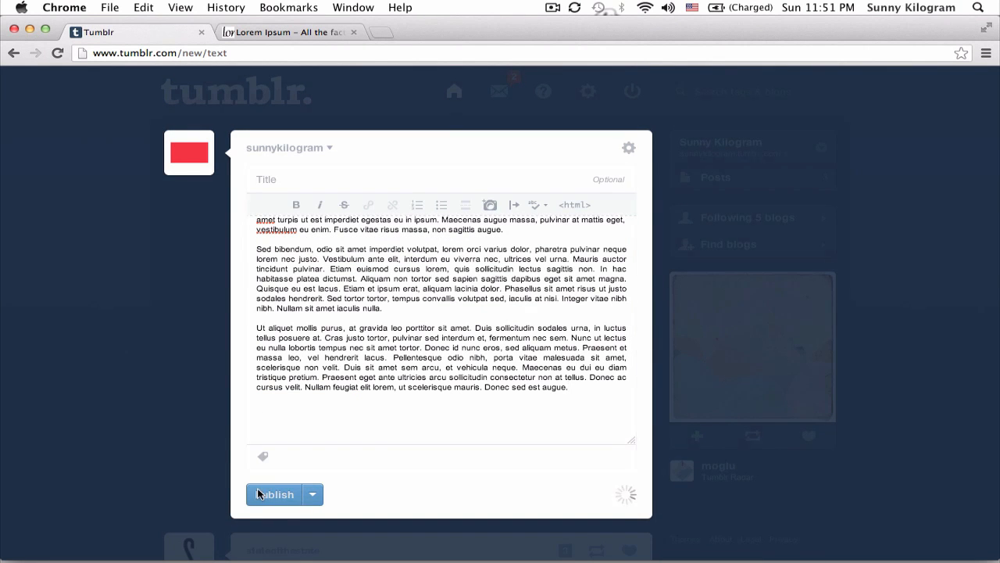
click(274, 494)
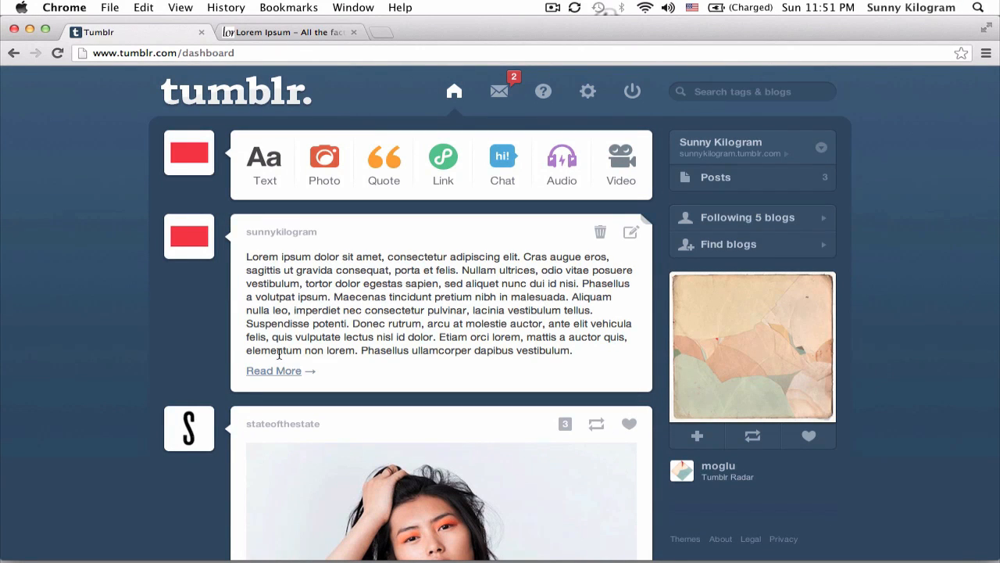
mouse_move(357, 296)
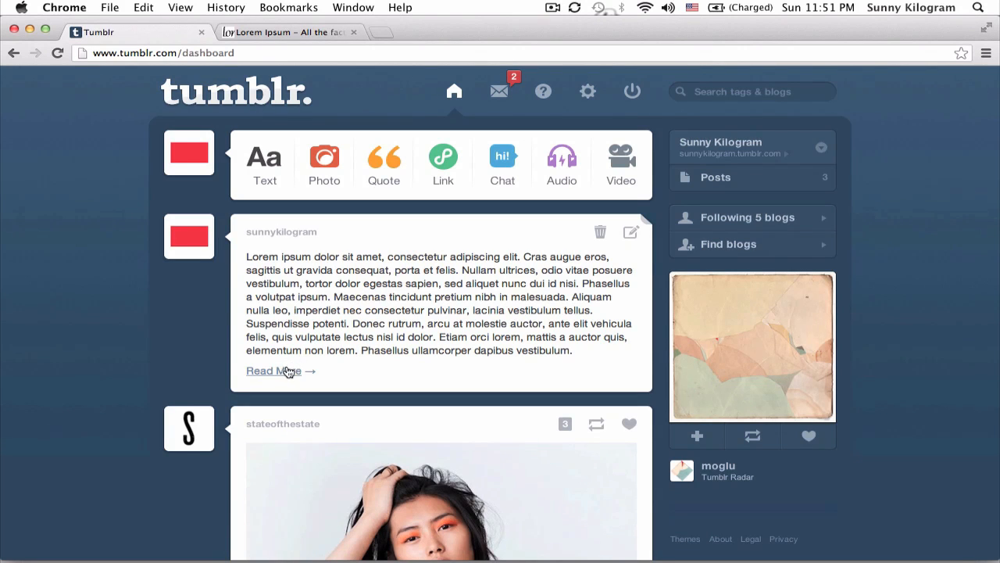
Follow the Read More link and scroll through all Lorem Ipsum paragraphs
click(269, 370)
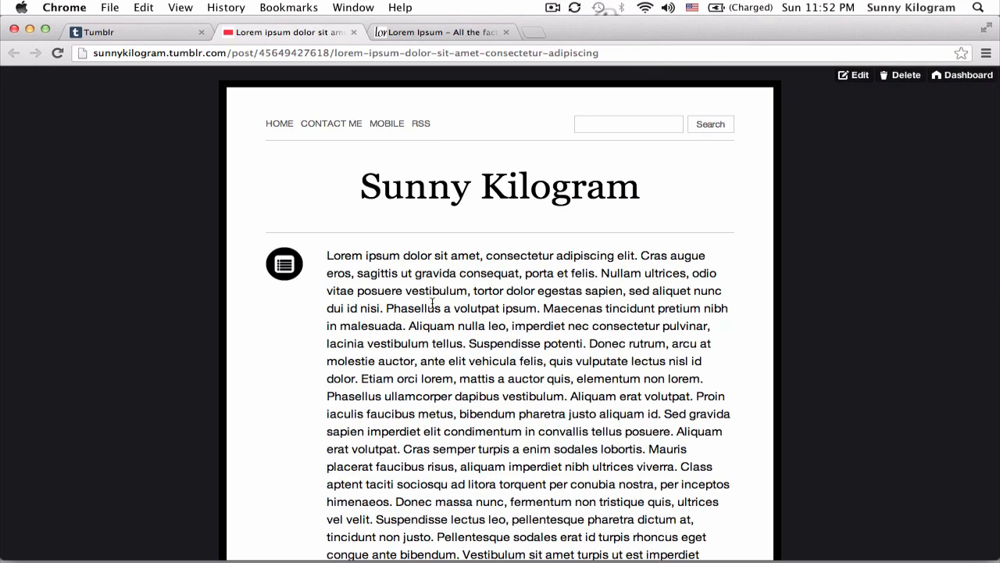
scroll(down, 3)
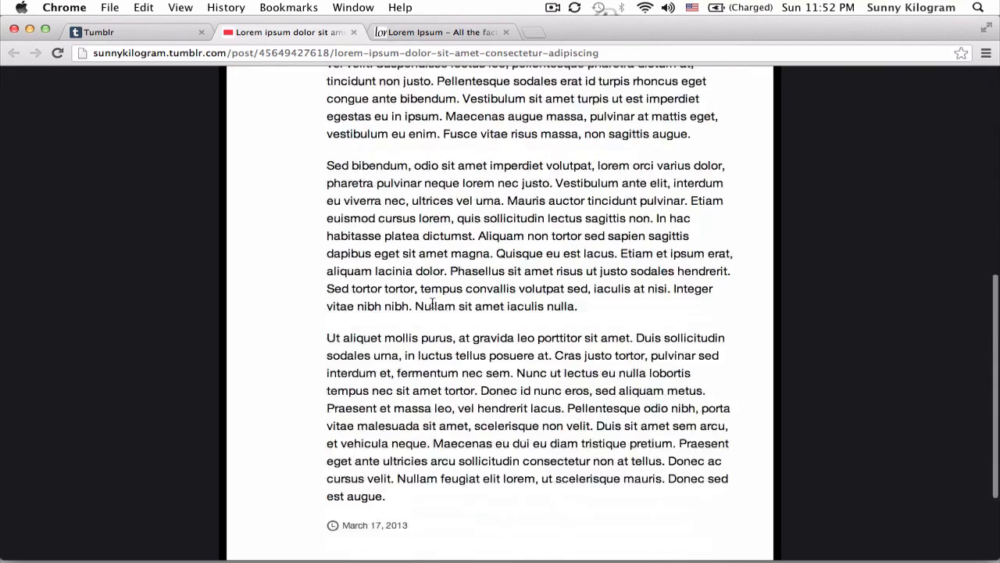